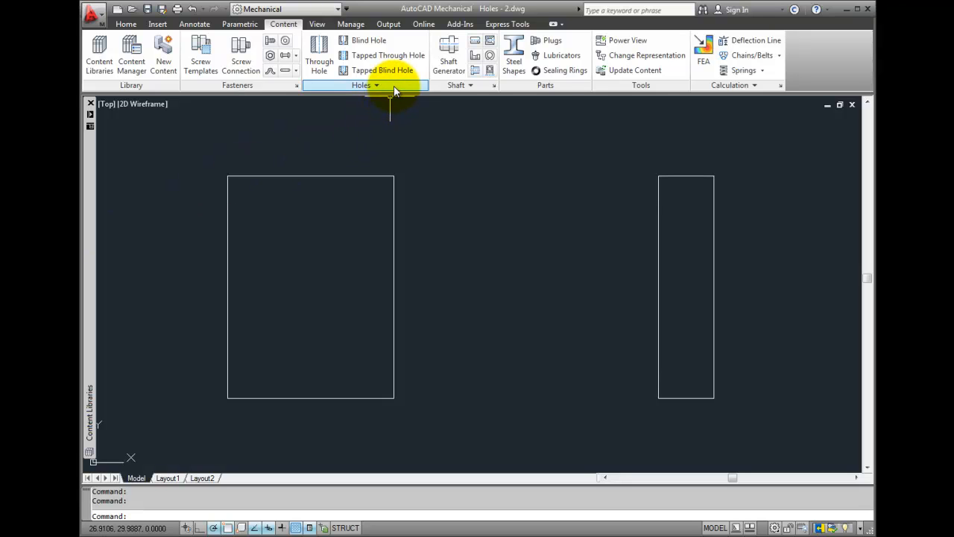
Step: Start a counterbore from the expanded Holes panel to list the available screws
click(361, 85)
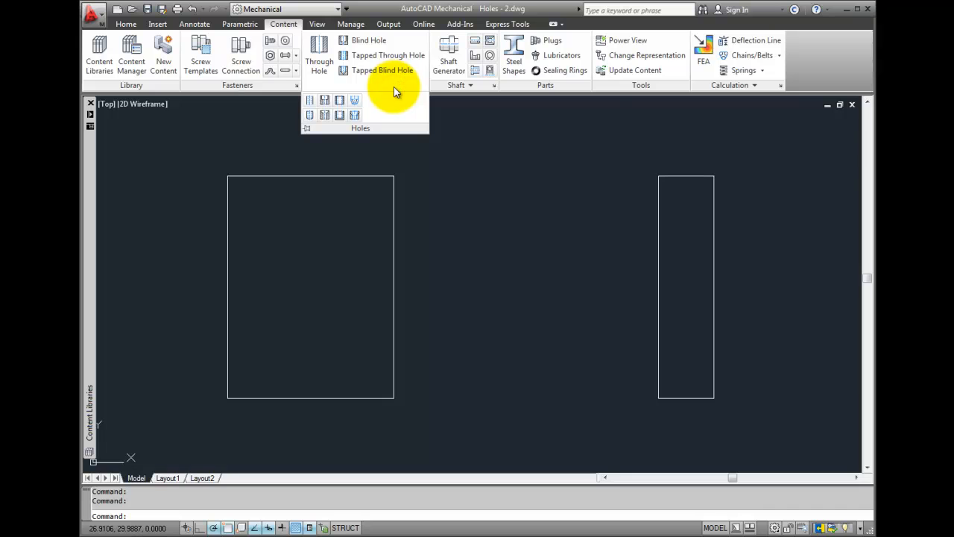
mouse_move(325, 101)
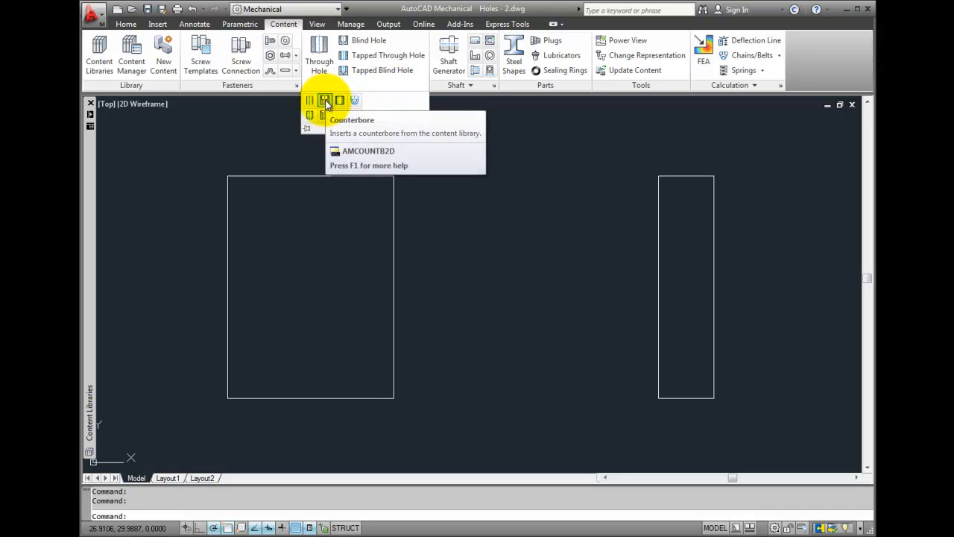
click(325, 100)
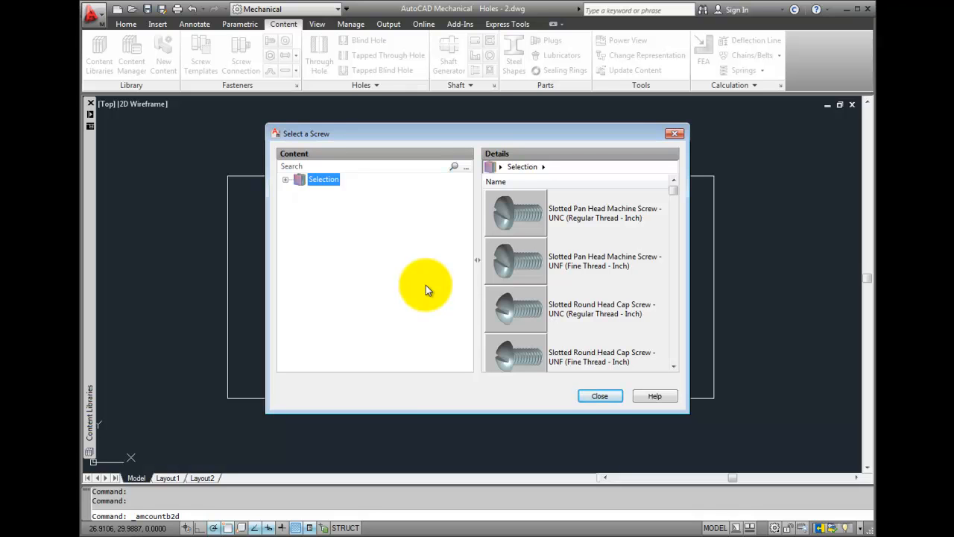
mouse_move(470, 243)
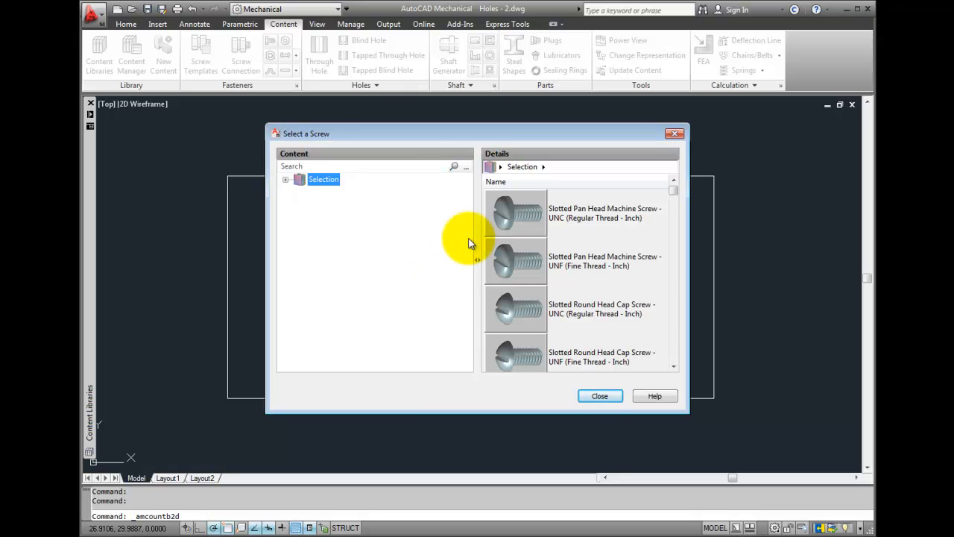
Step: Choose a 9/16"-12 Slotted Pan Head Machine Screw UNC and continue to placement
click(285, 179)
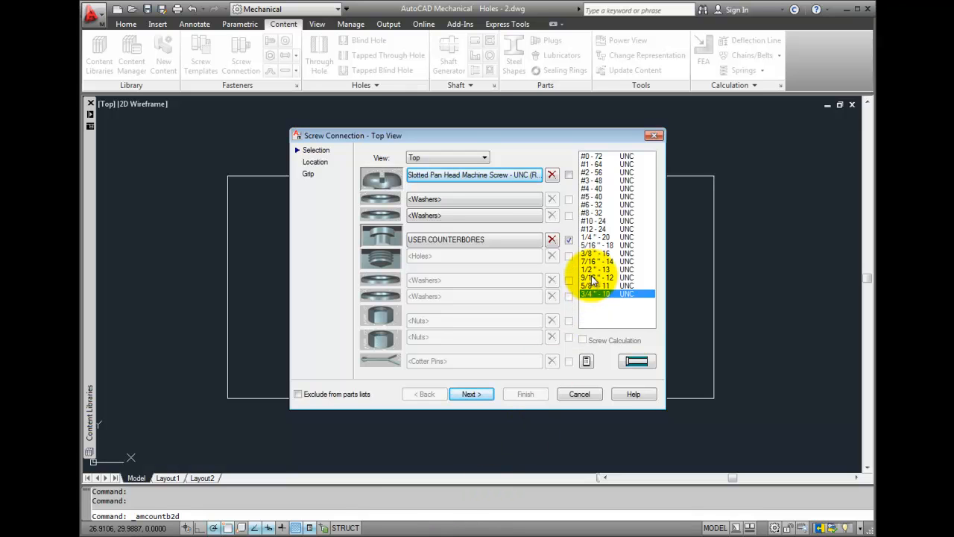
click(596, 277)
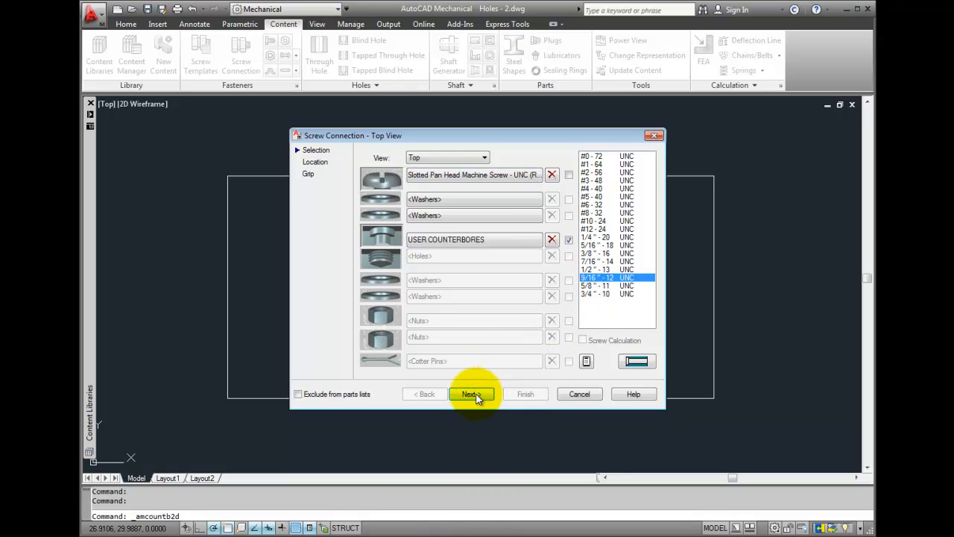
click(471, 394)
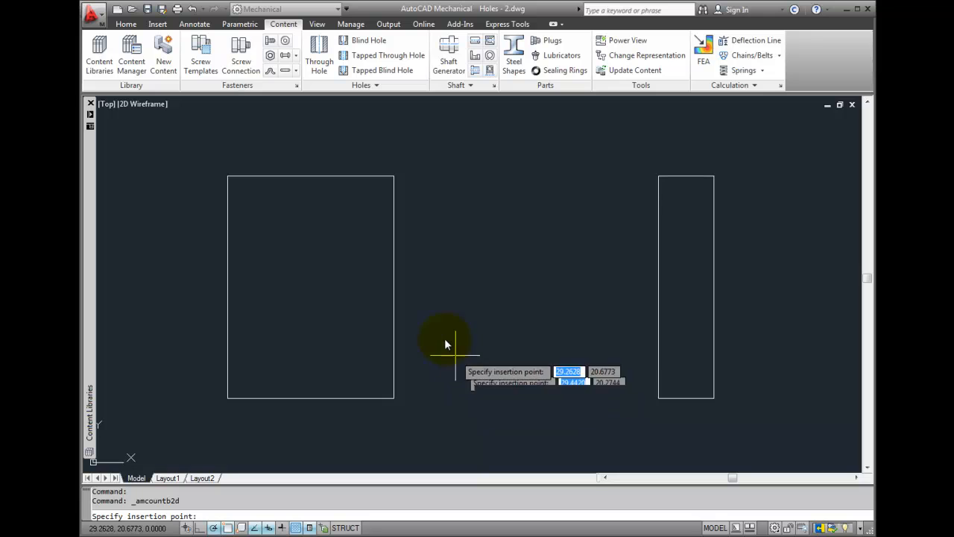
mouse_move(348, 250)
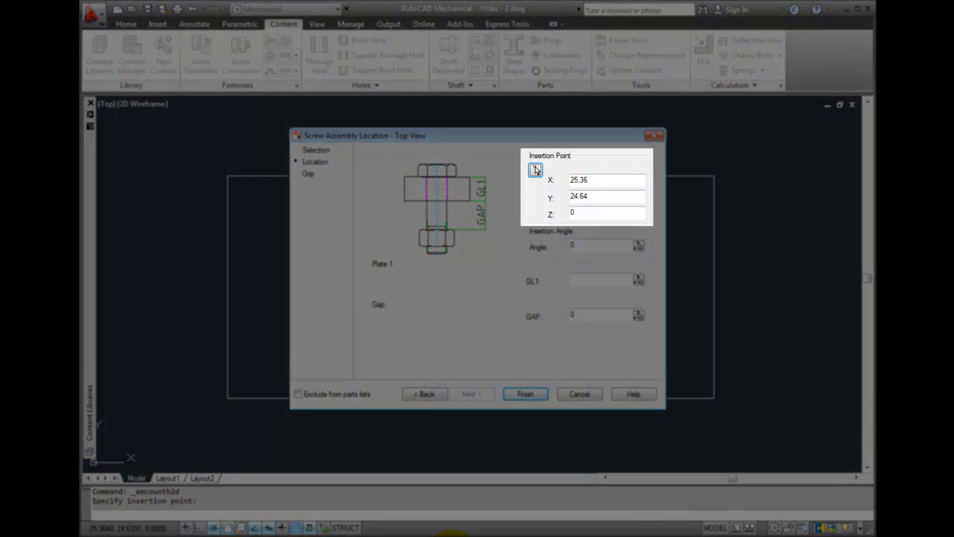
Step: Measure plate thickness GL1 as 2 from the side view's bottom corners, then finish
click(535, 170)
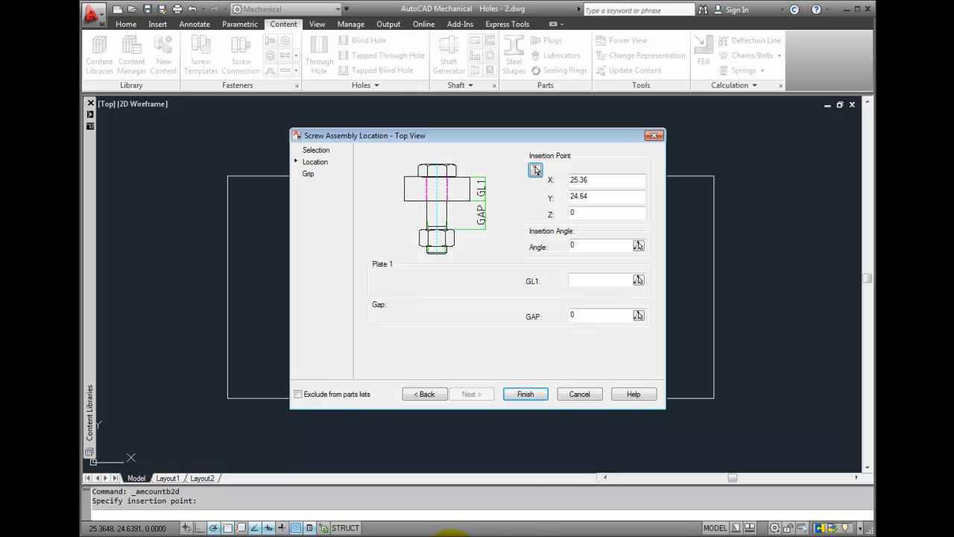
mouse_move(656, 316)
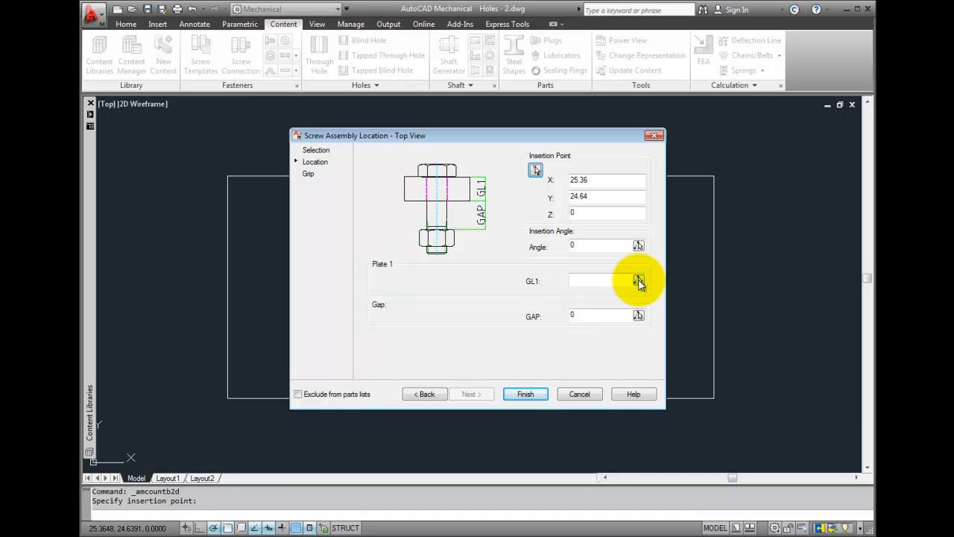
click(638, 281)
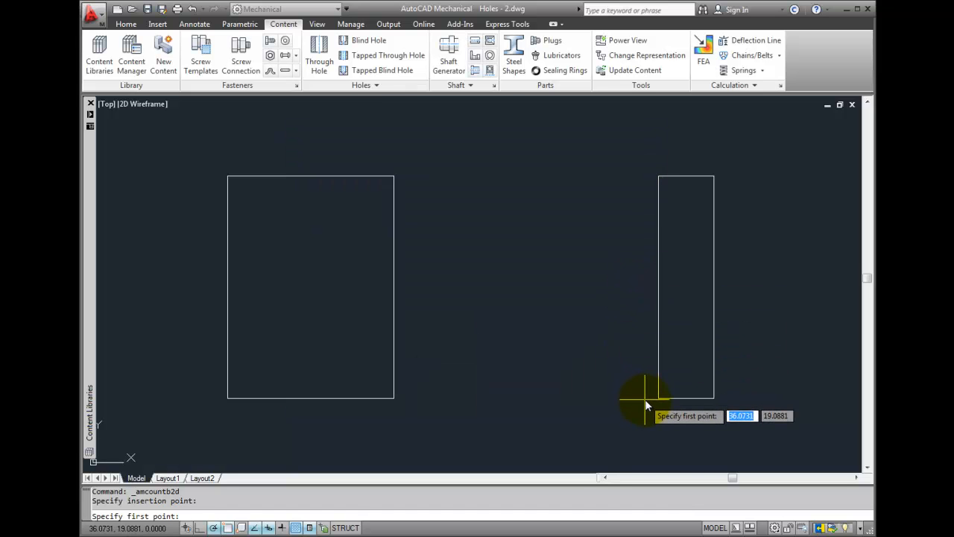
click(657, 400)
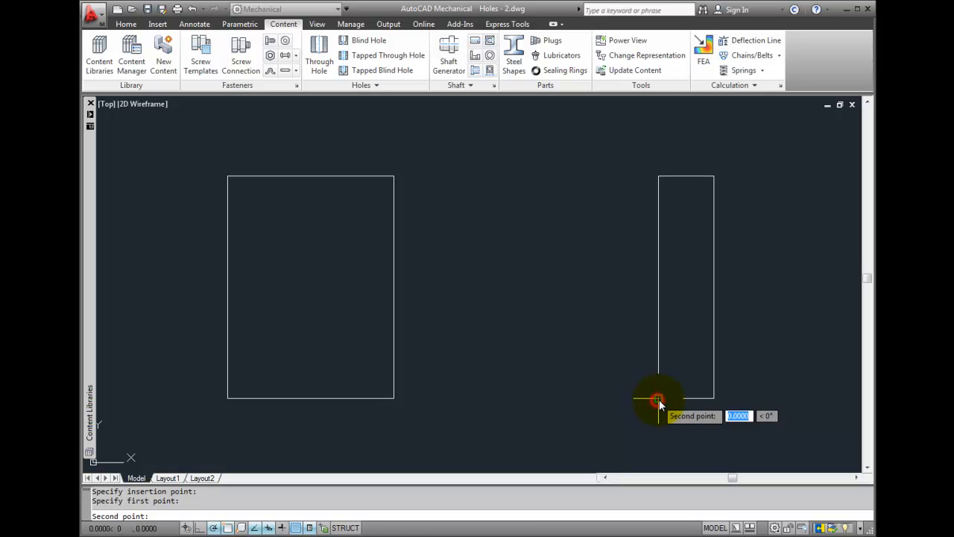
mouse_move(713, 397)
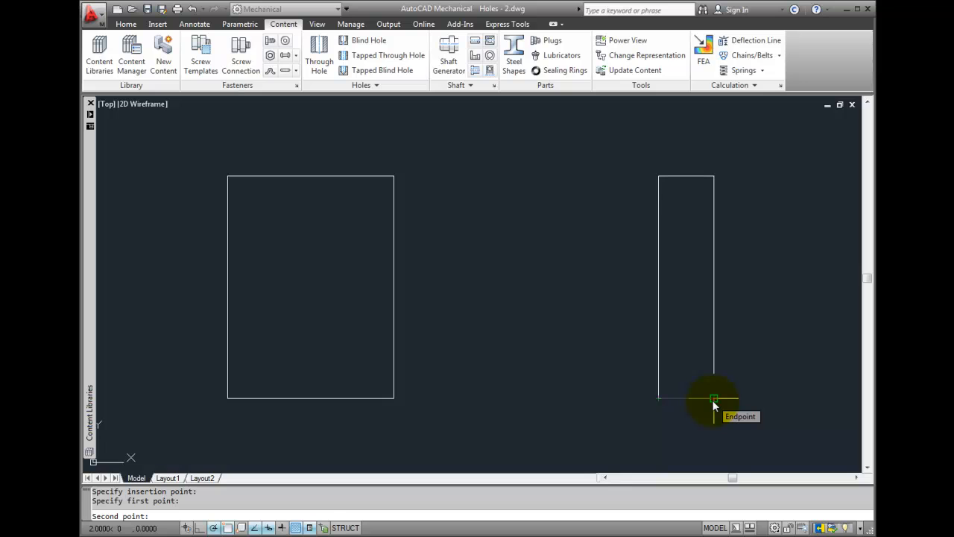
click(713, 399)
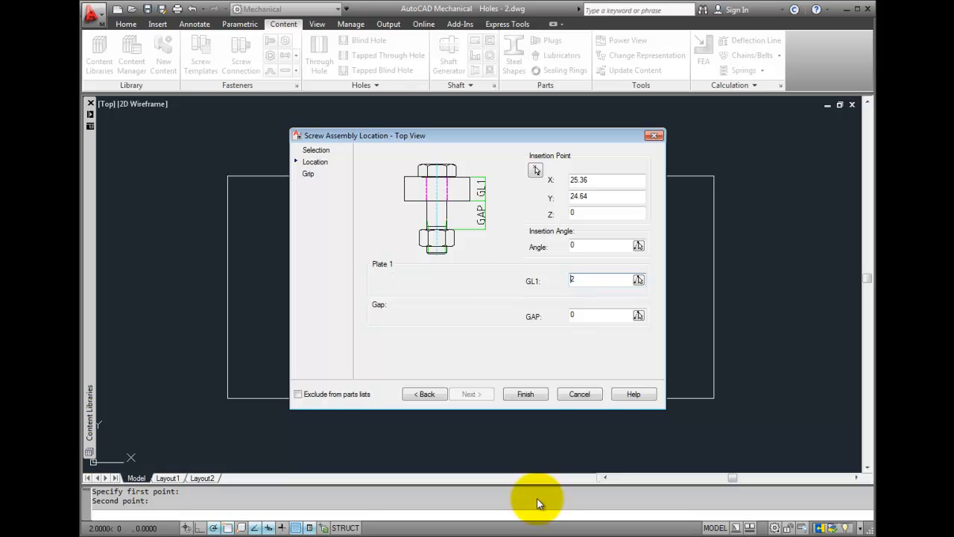
click(524, 393)
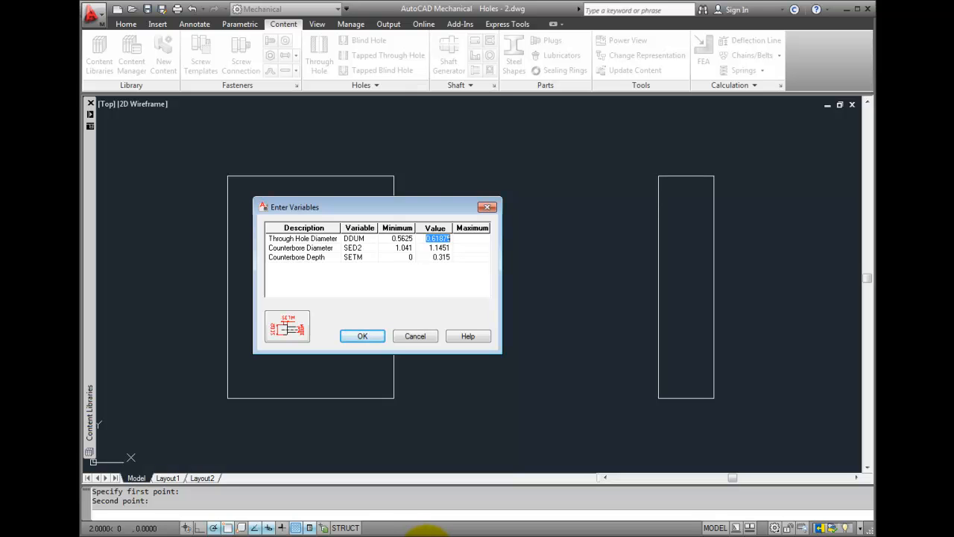
Step: Accept the counterbore hole diameter, counterbore diameter and depth values
click(362, 335)
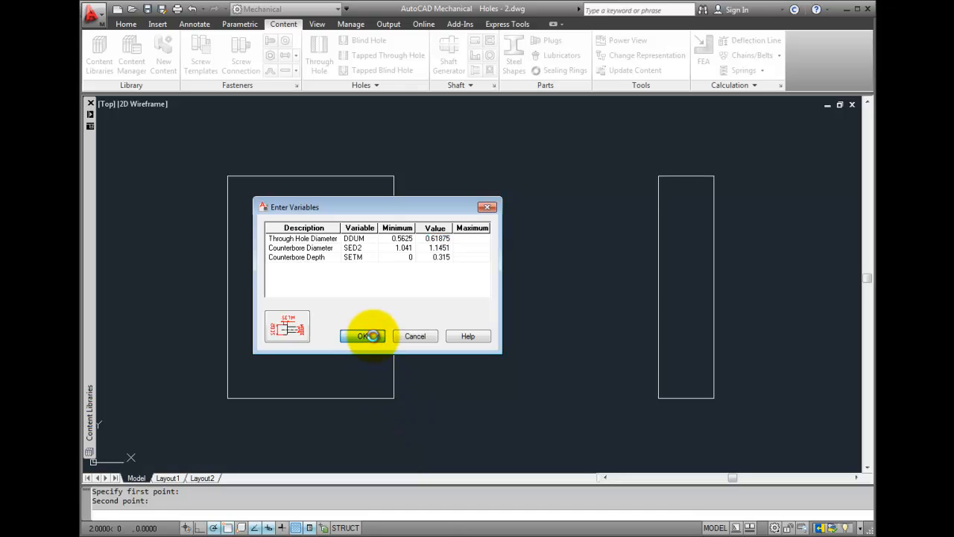
click(363, 335)
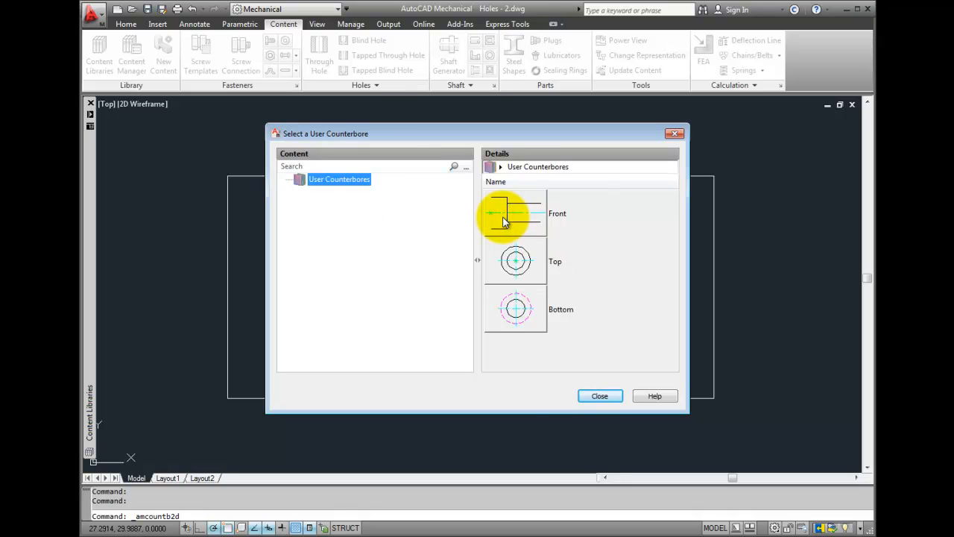
Step: Place a Front user counterbore on the side view's left edge across its length
double_click(514, 213)
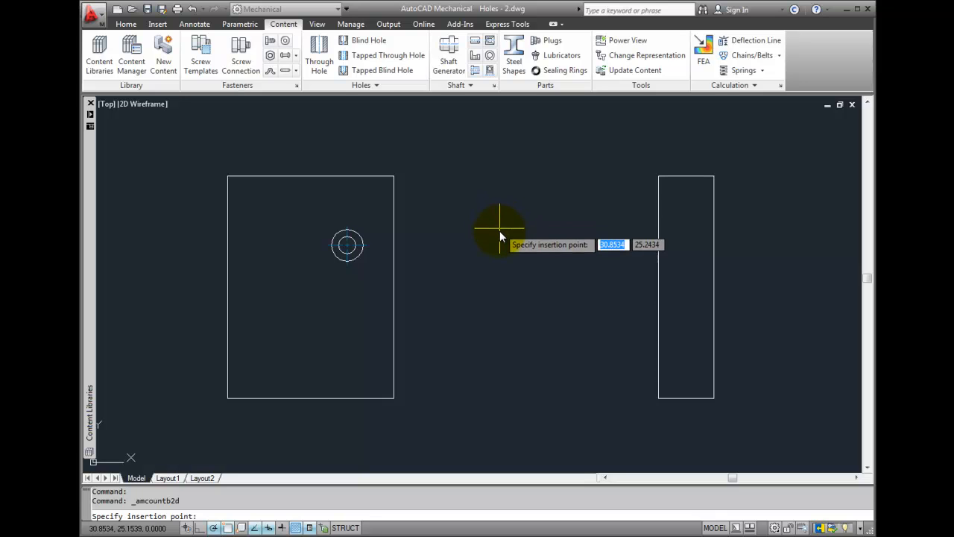
mouse_move(659, 287)
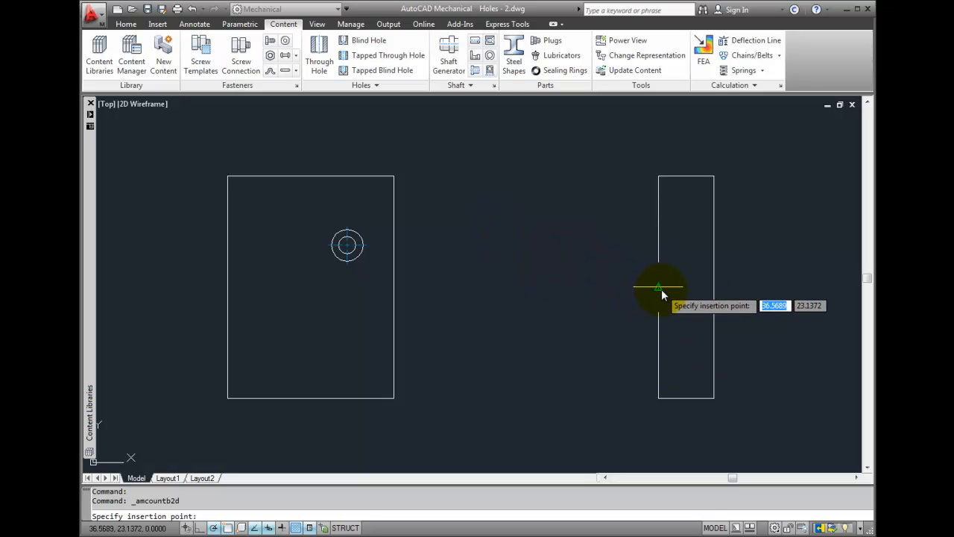
click(658, 286)
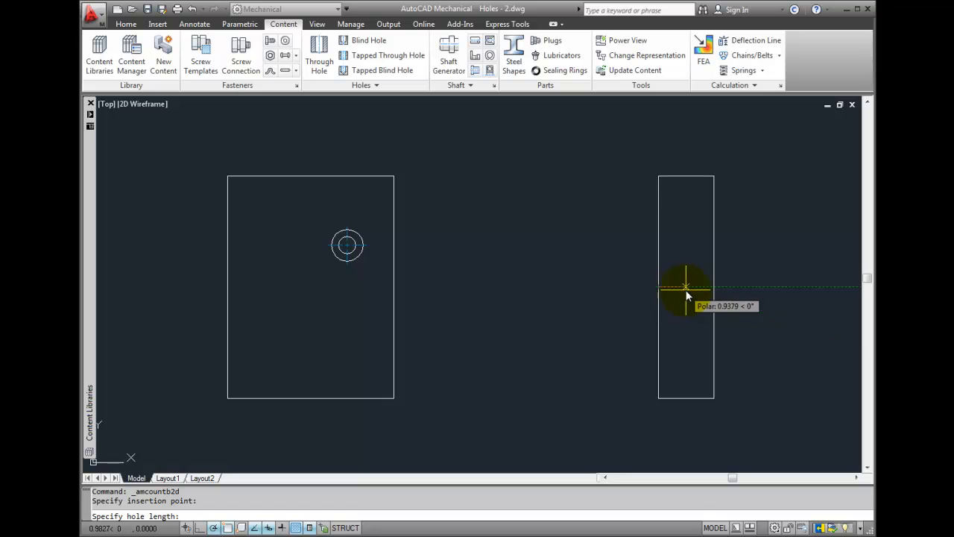
click(684, 288)
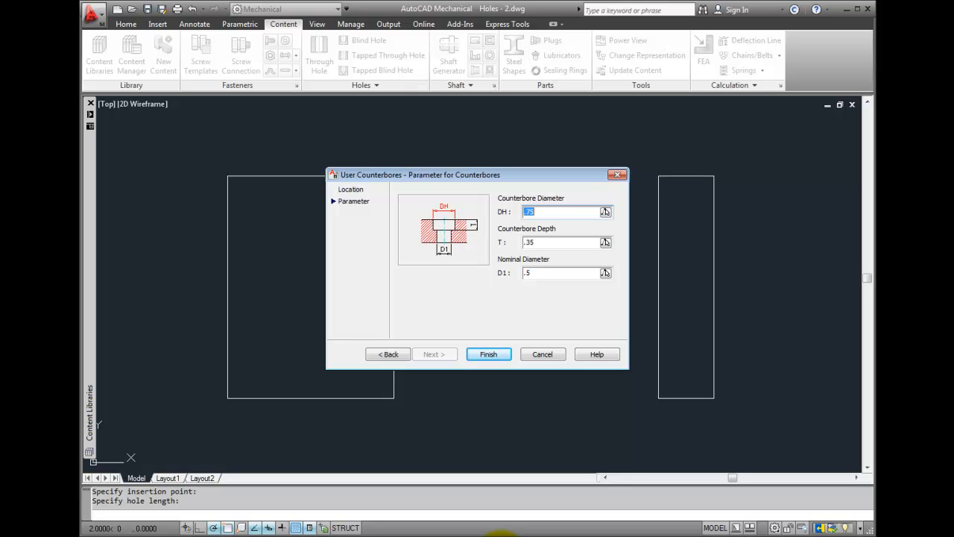
click(488, 354)
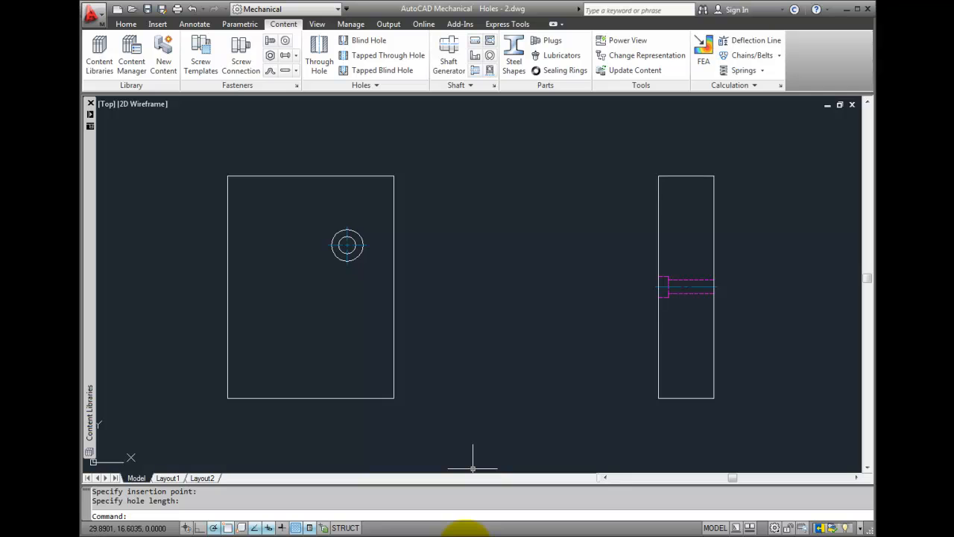
mouse_move(408, 111)
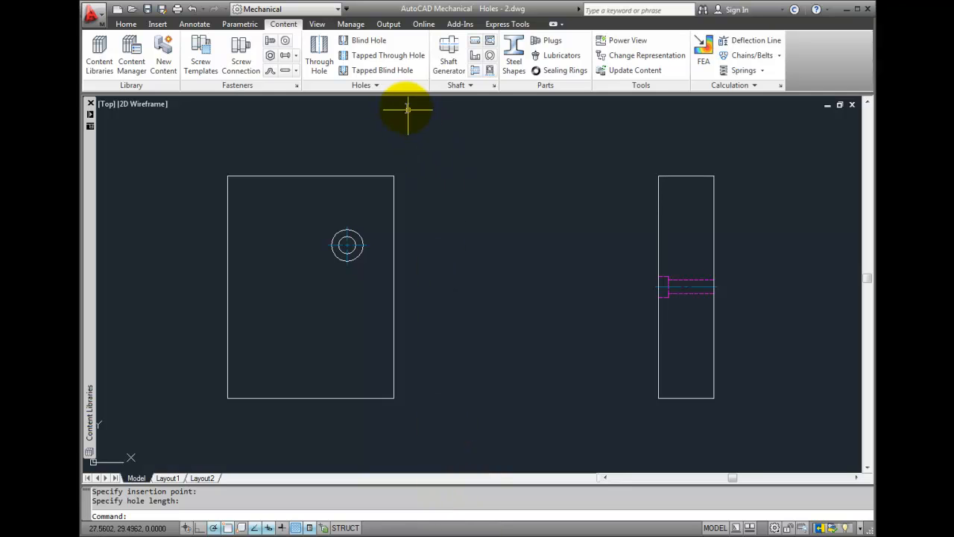
Step: Start a countersink with User Countersinks and a 5/8"-11 slotted flat countersunk cap screw
click(376, 85)
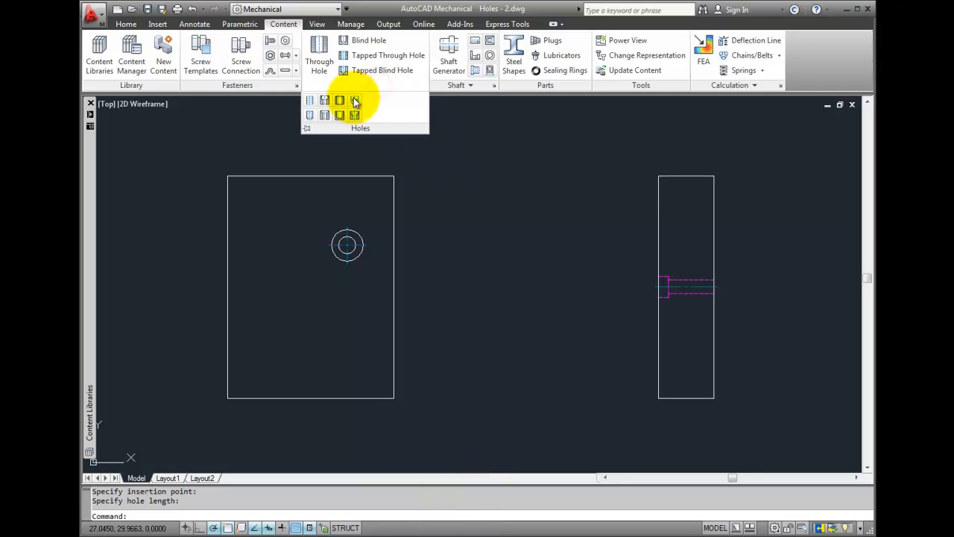
mouse_move(324, 115)
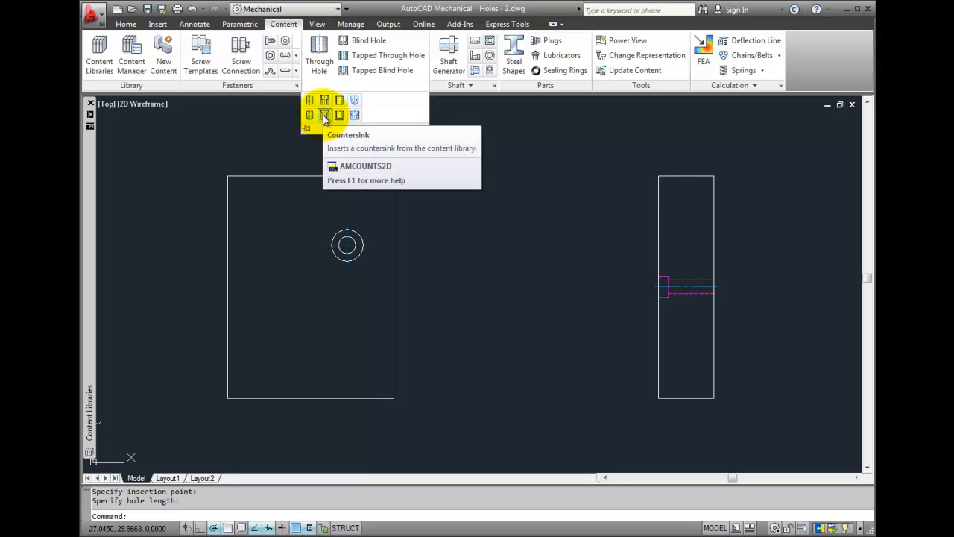
click(325, 115)
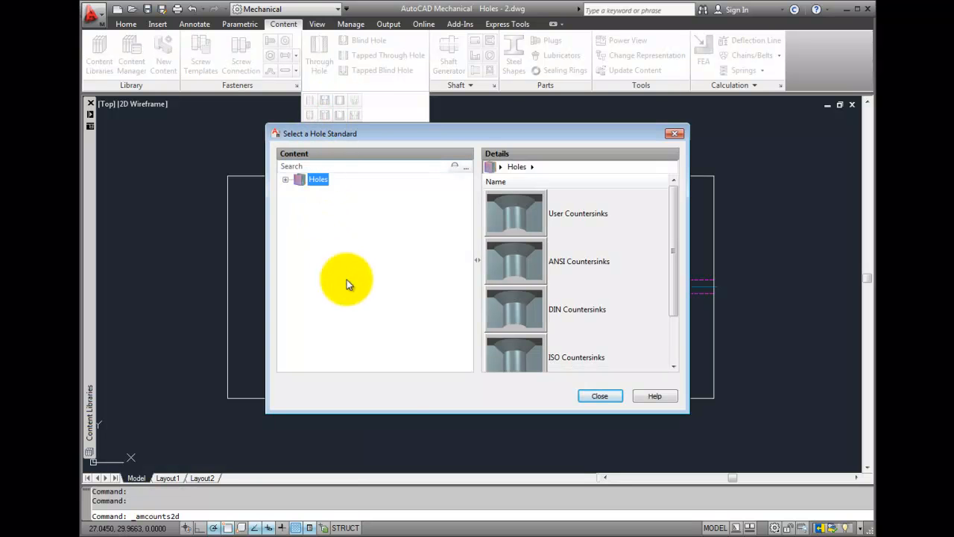
click(578, 213)
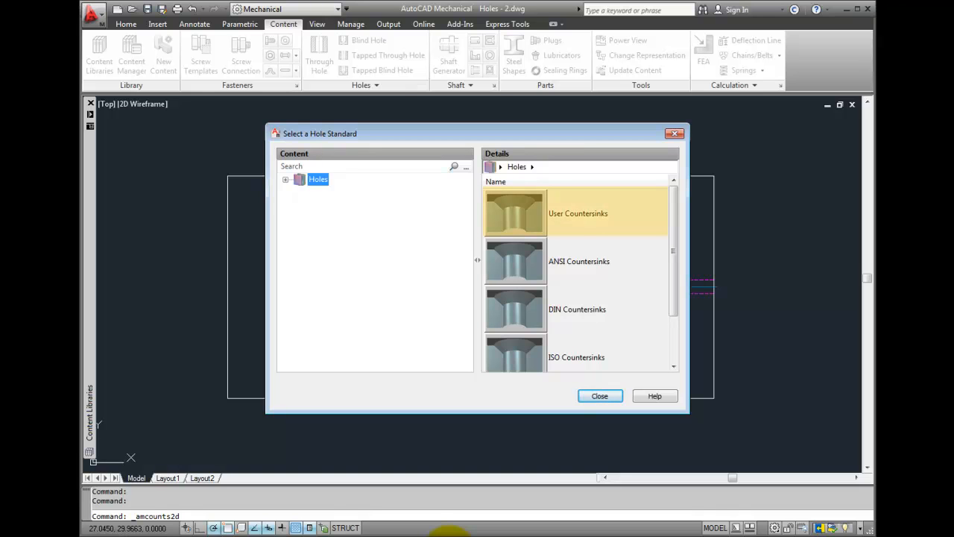
click(580, 261)
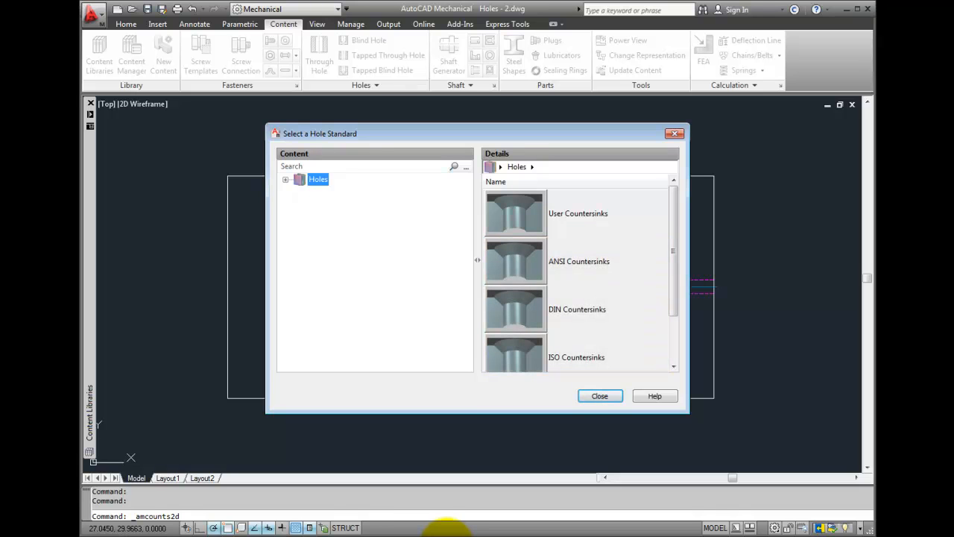
click(287, 179)
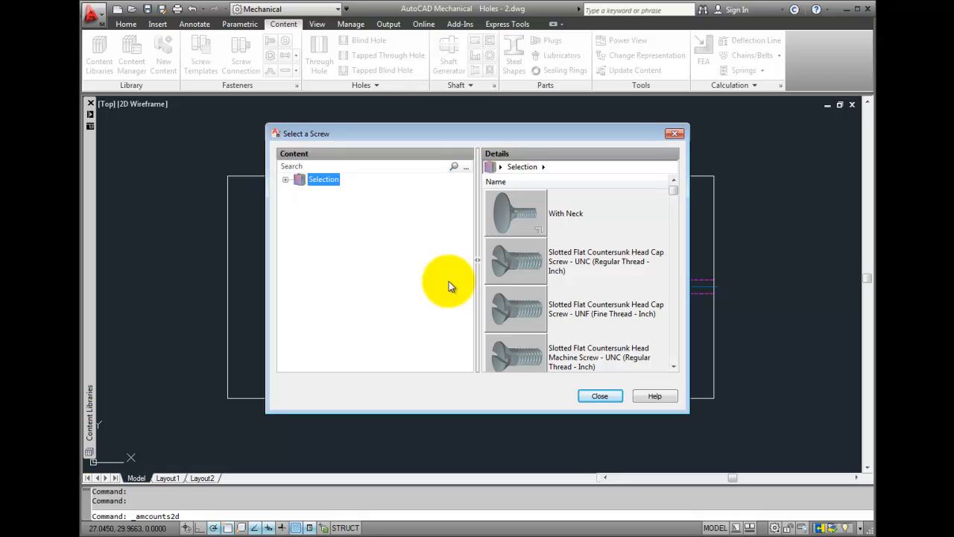
mouse_move(498, 242)
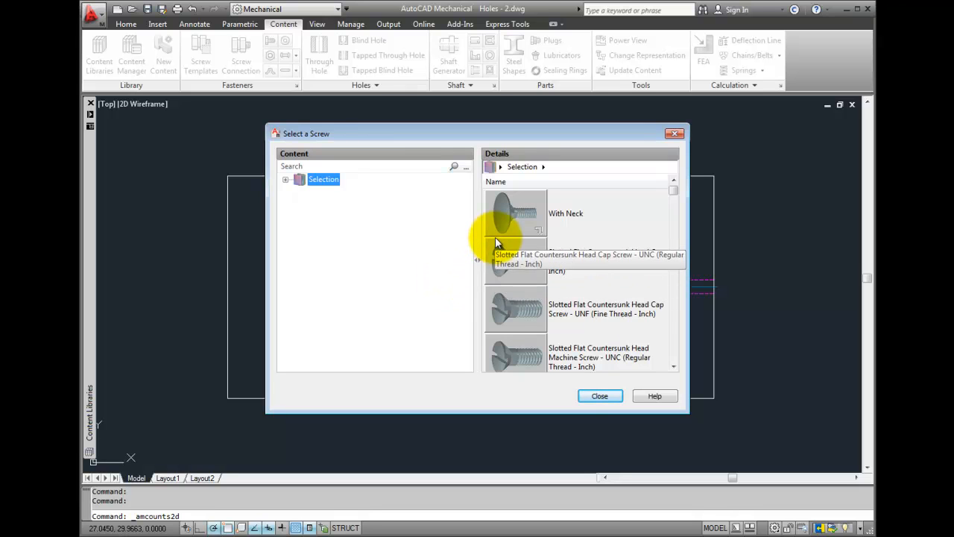
mouse_move(504, 261)
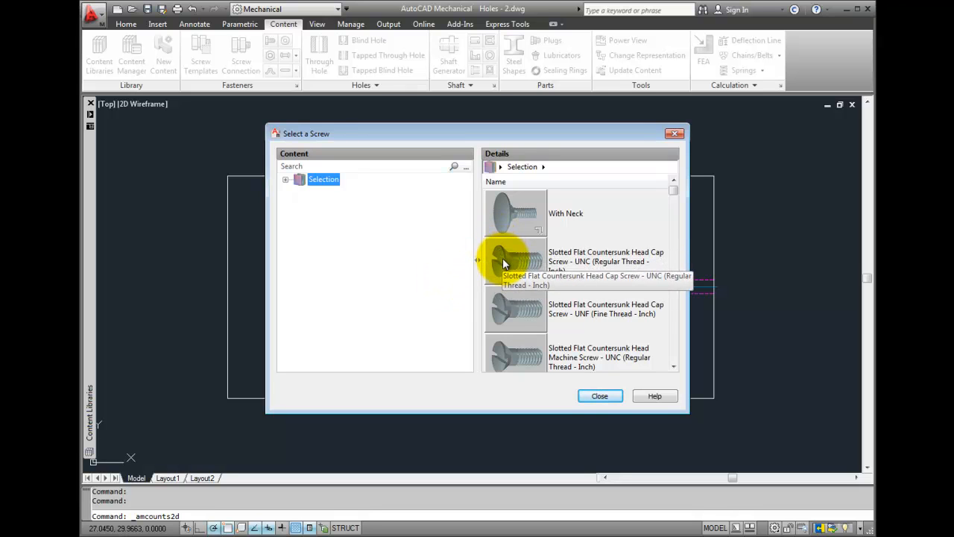
click(286, 179)
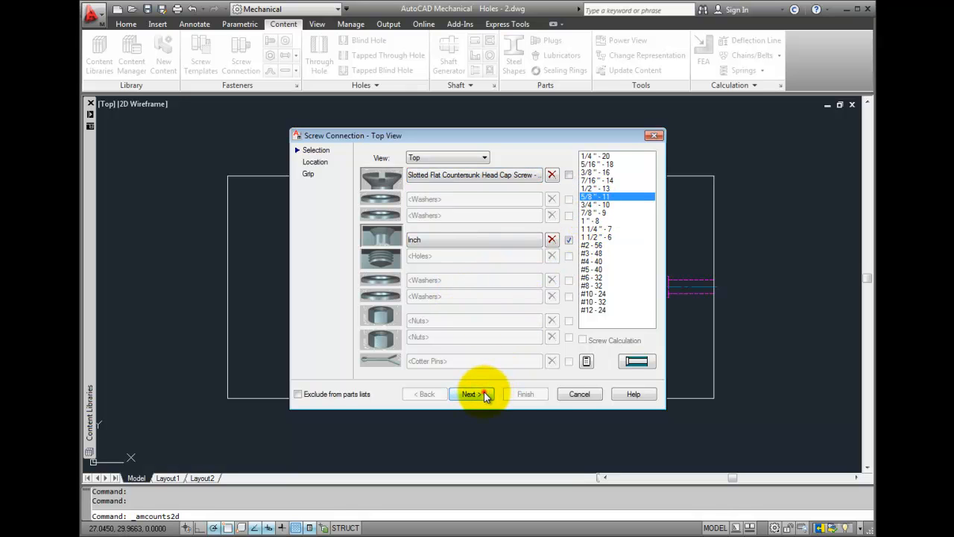
Step: Place the countersink below the counterbore in the top view, with plate thickness 2
click(470, 394)
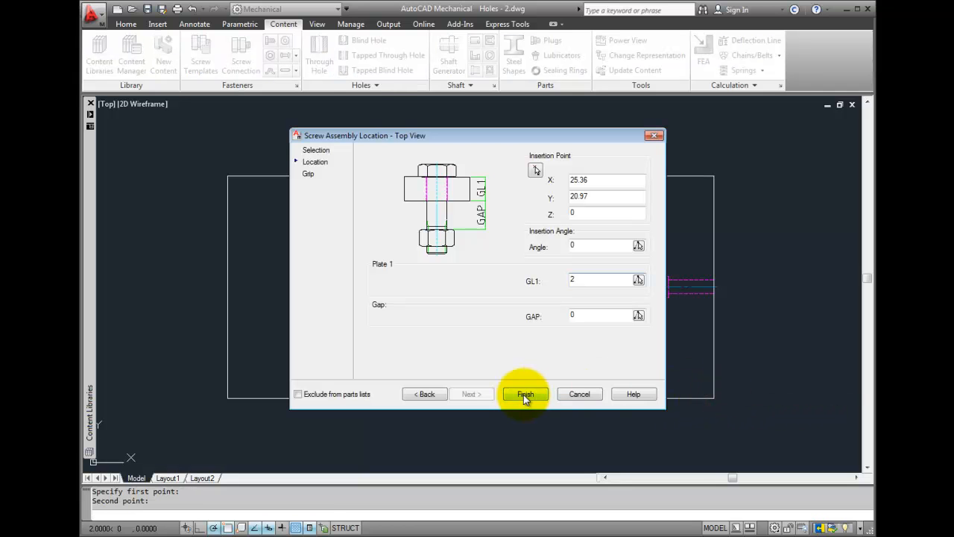
click(525, 393)
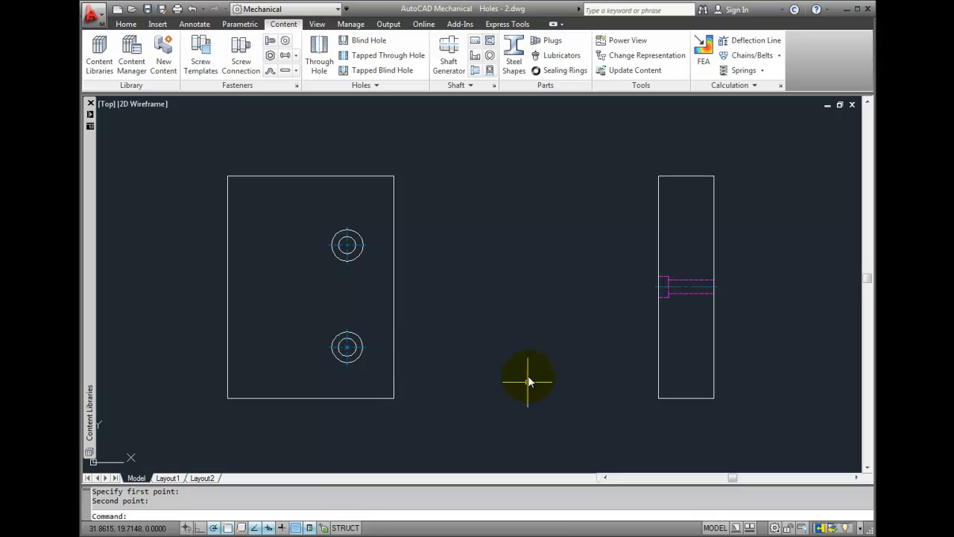
click(365, 85)
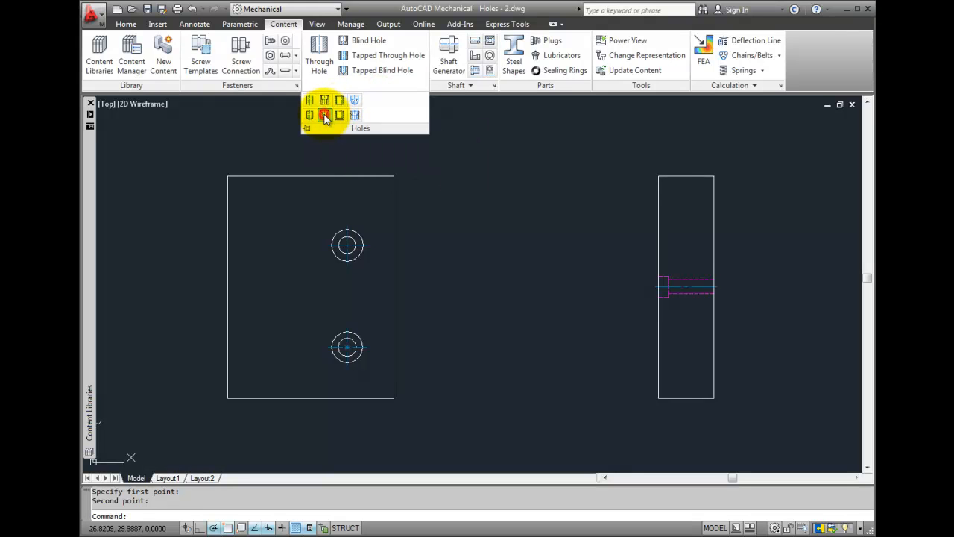
Step: Place a user countersink from the side view's left edge to its right edge
click(324, 114)
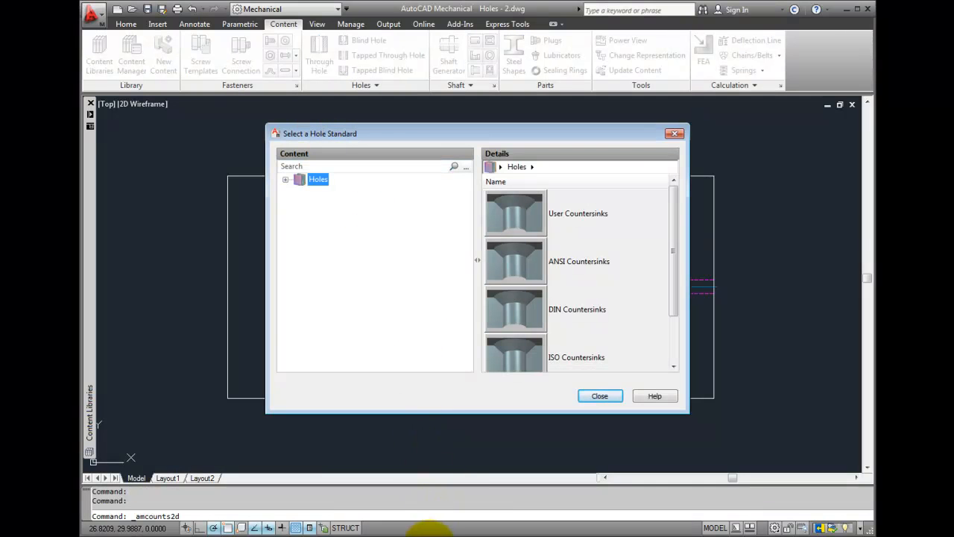
click(514, 213)
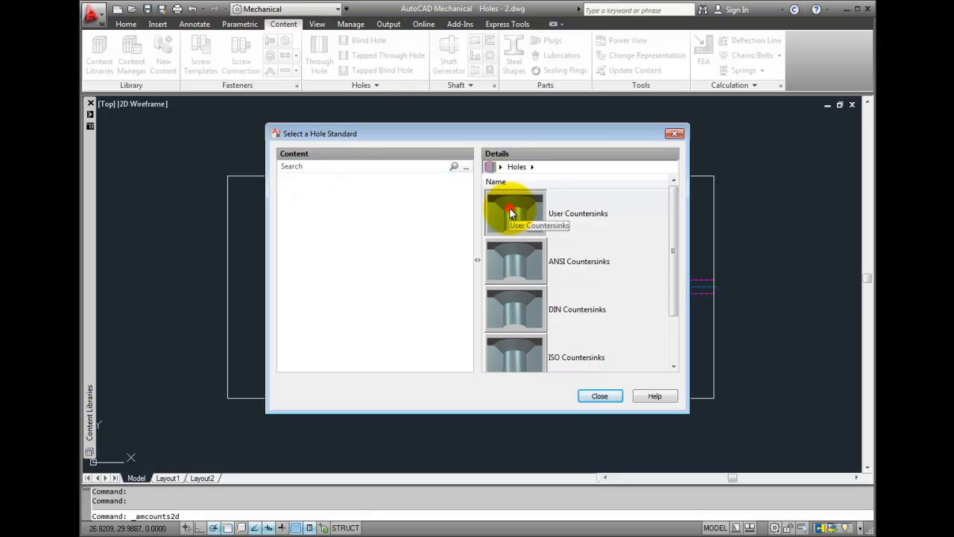
double_click(515, 209)
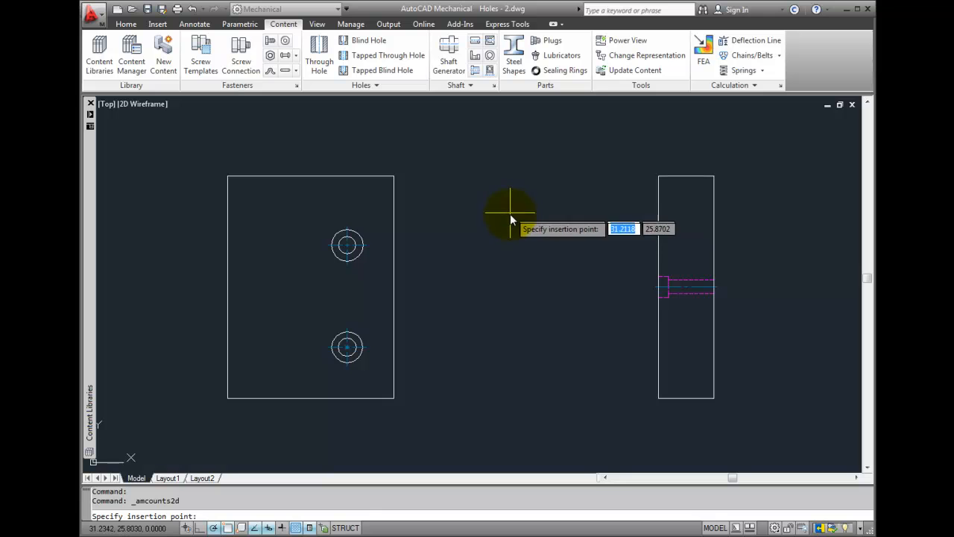
mouse_move(637, 384)
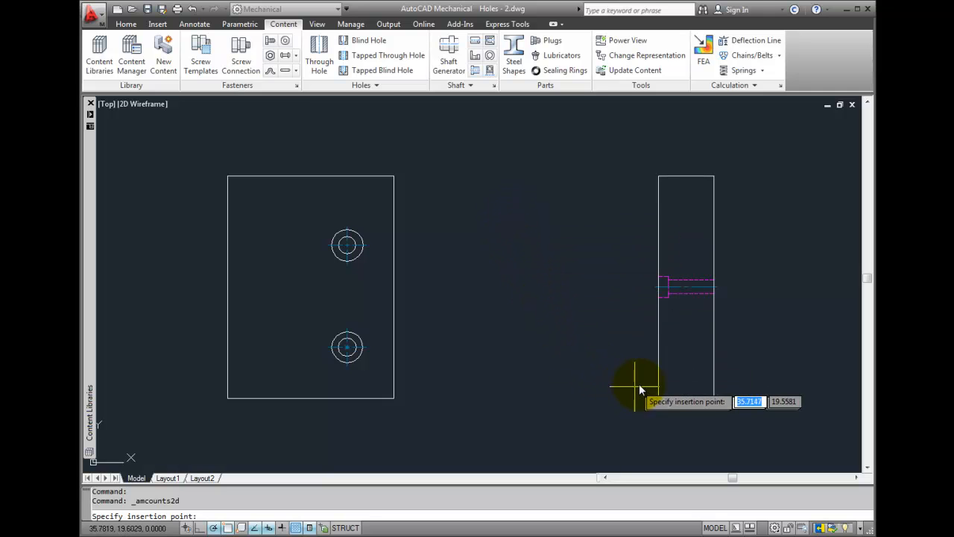
mouse_move(660, 399)
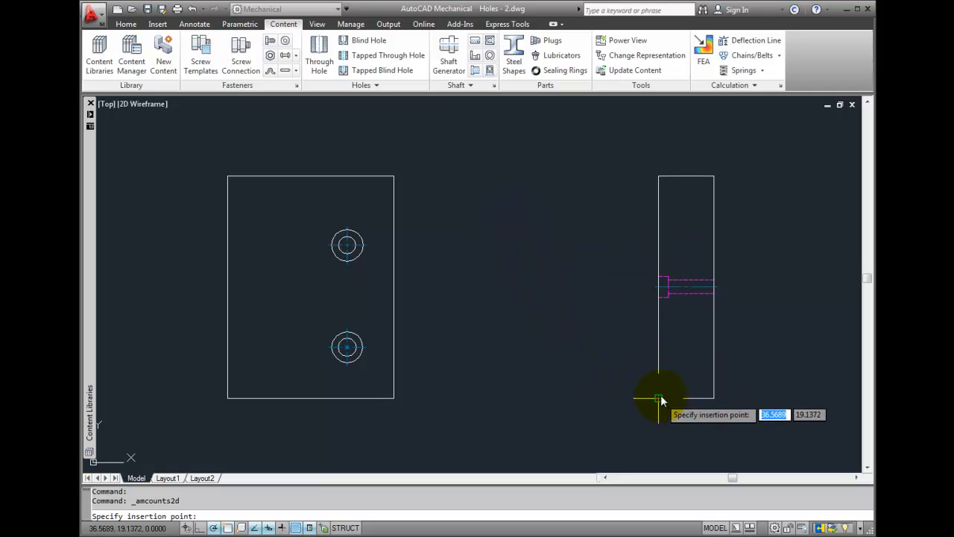
click(660, 399)
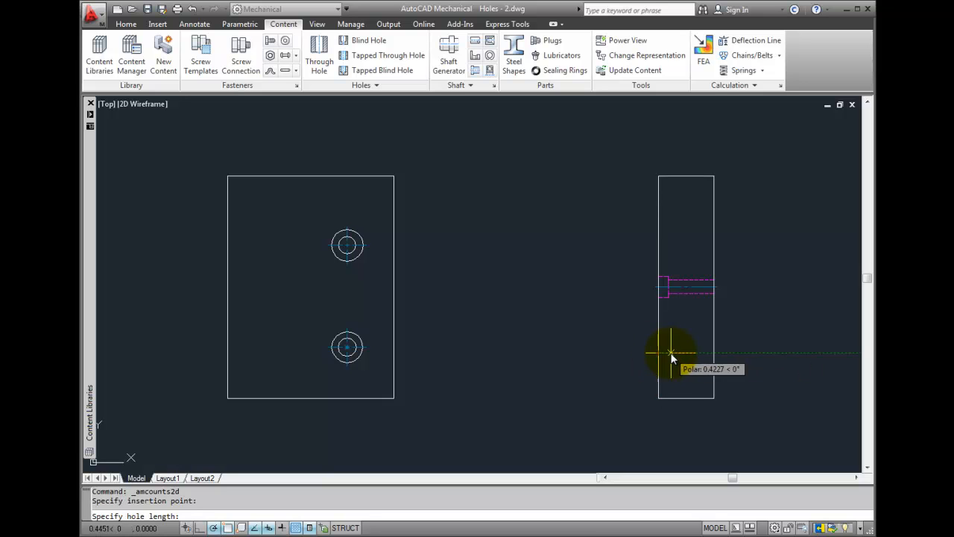
click(671, 351)
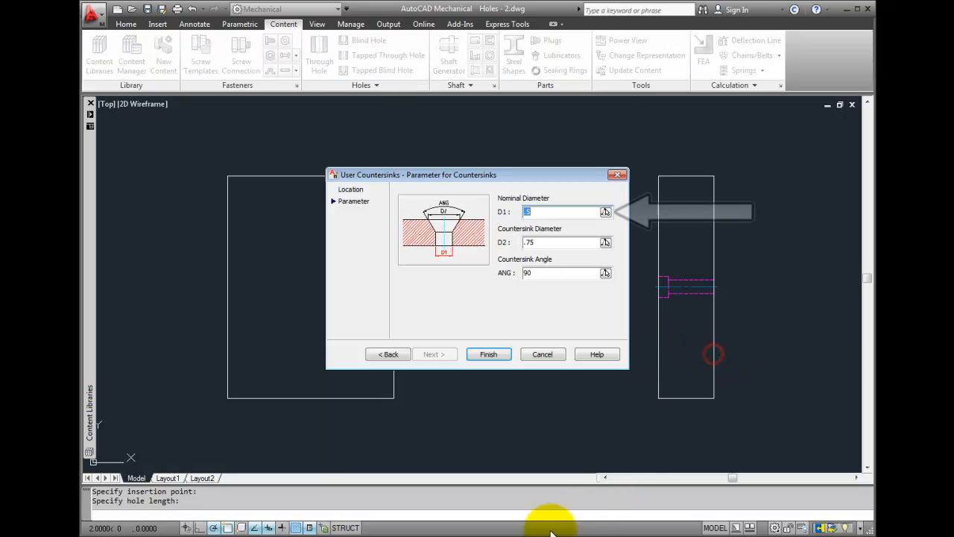